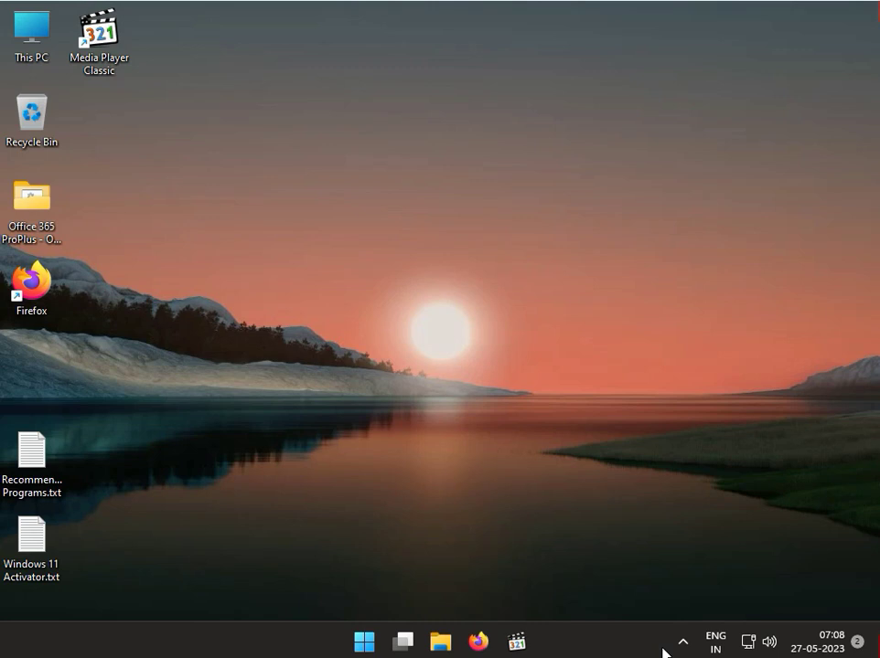
mouse_move(681, 642)
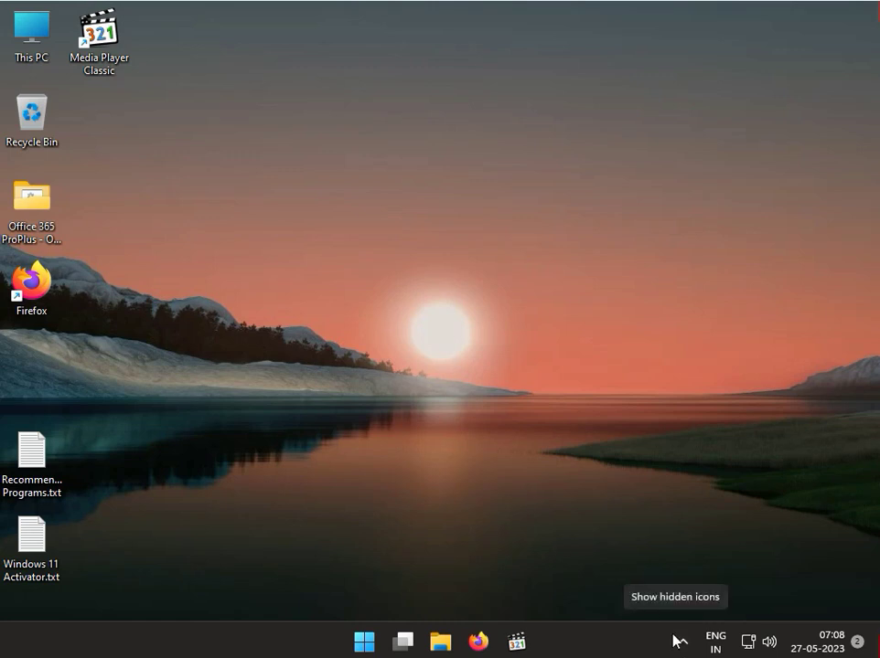
mouse_move(365, 631)
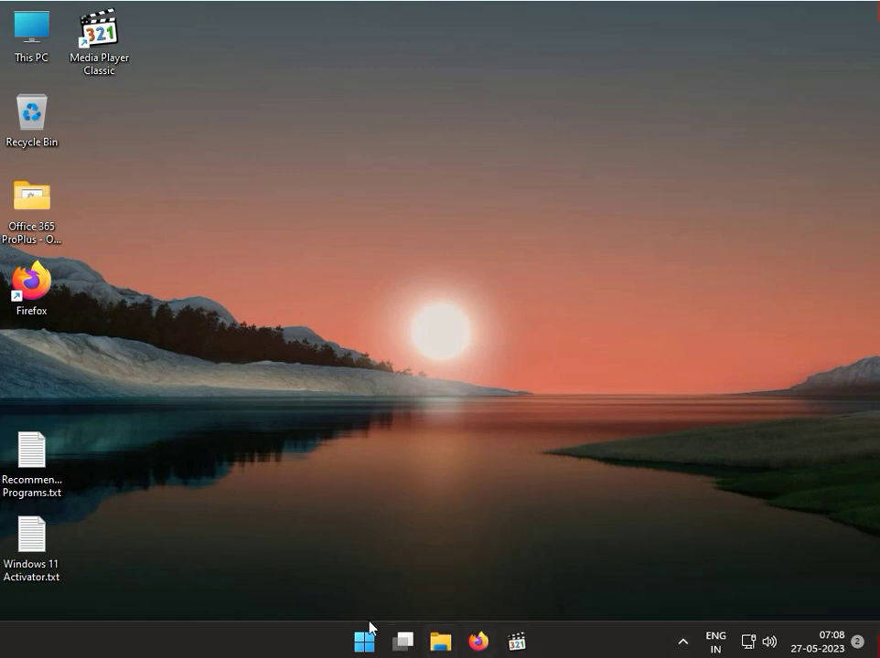
Step: Launch Settings from Start, maximize it, and go to the Windows Update page
left_click(364, 640)
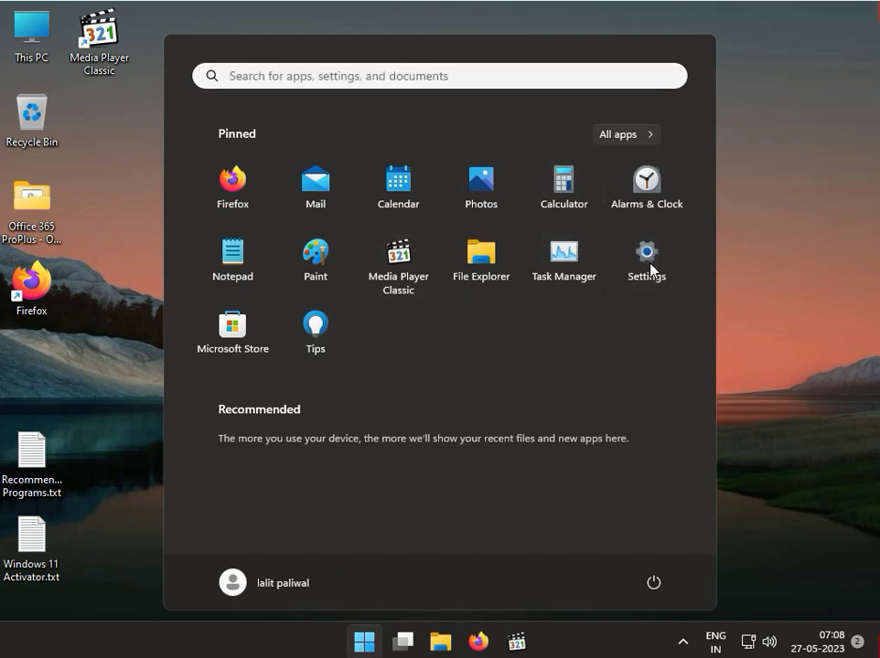
left_click(646, 252)
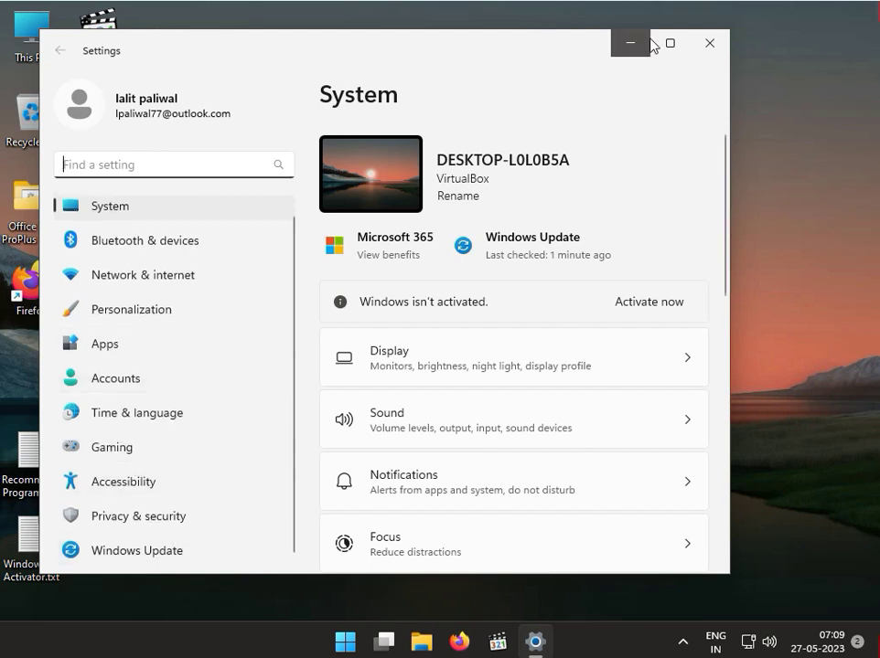
left_click(670, 43)
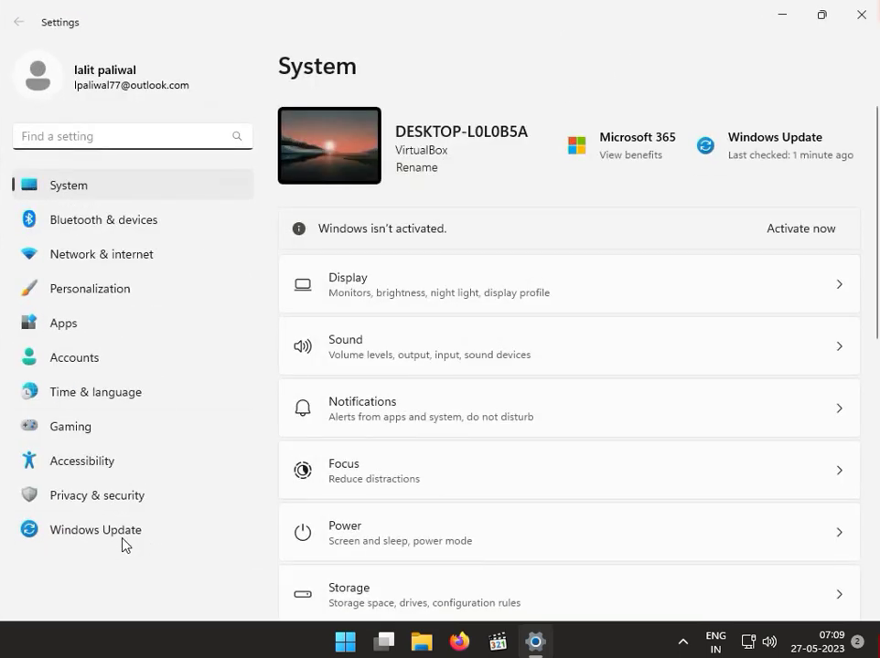
left_click(96, 530)
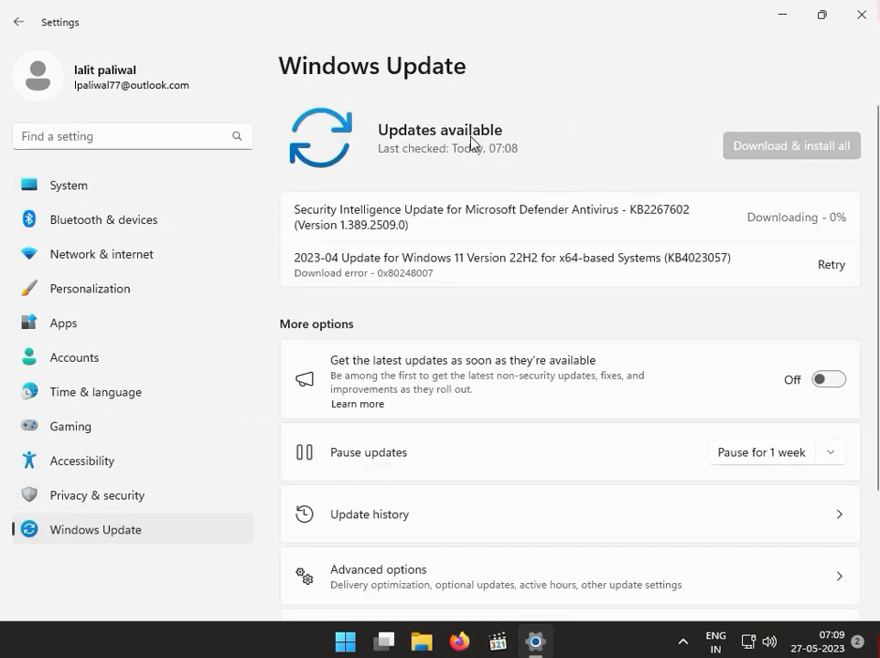
mouse_move(692, 217)
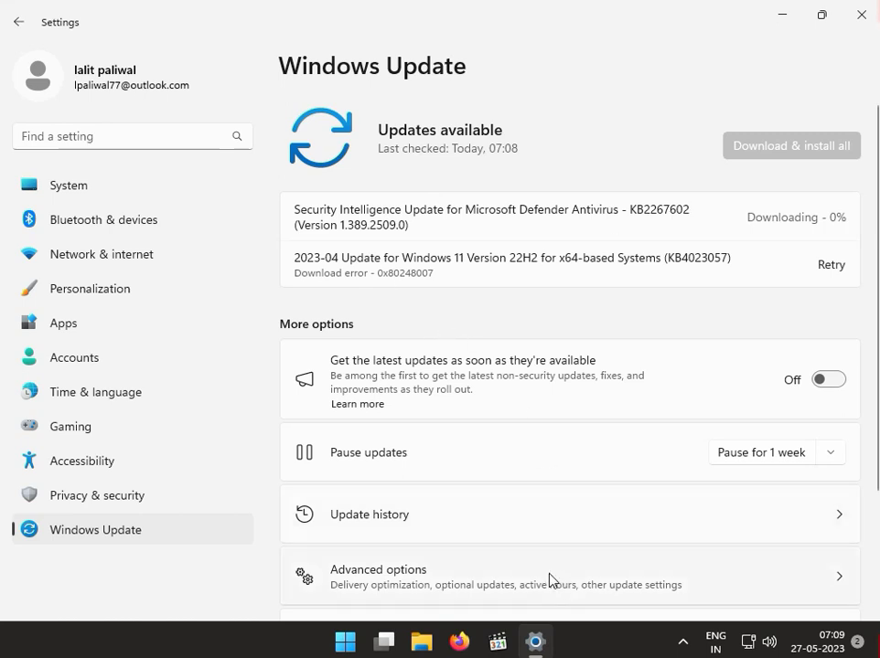
mouse_move(388, 375)
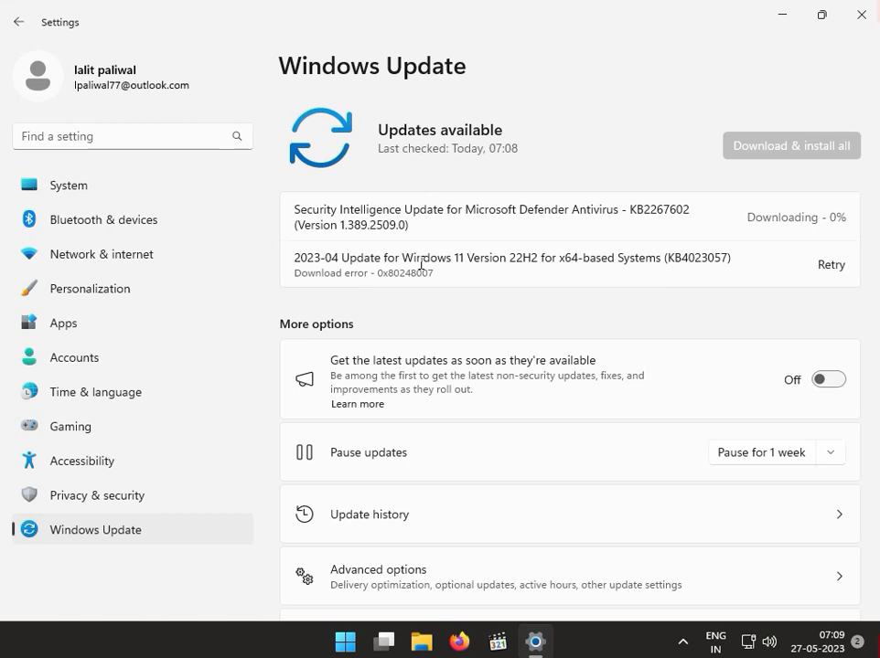
mouse_move(867, 75)
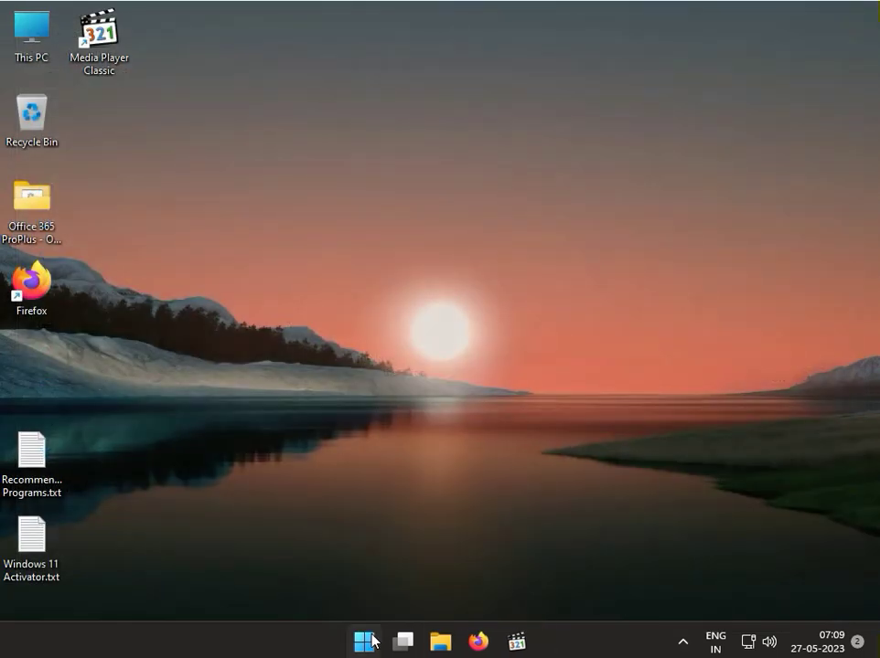
Step: Relaunch Settings from Start and scroll the System page to Activation, Troubleshoot and Recovery
left_click(363, 640)
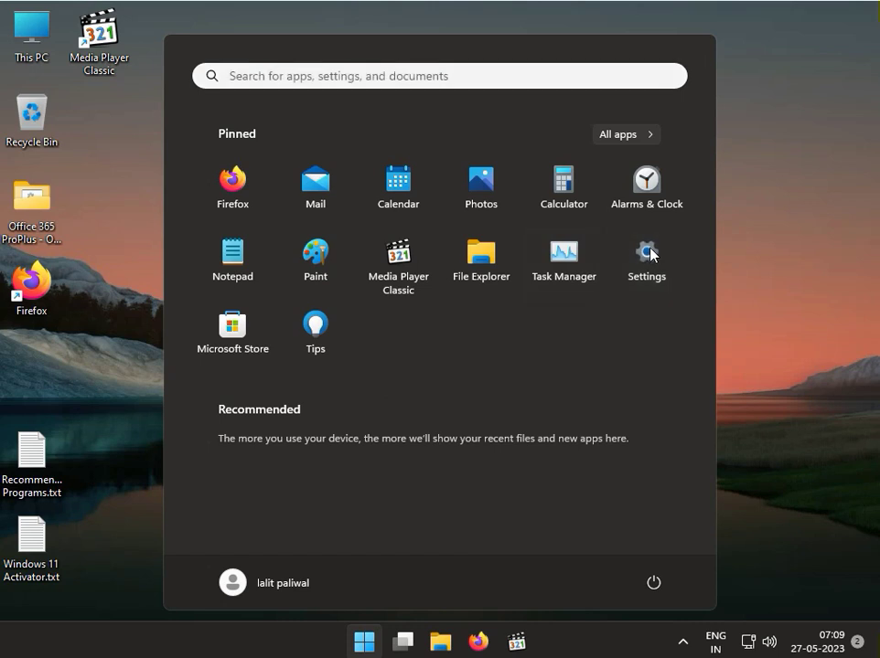
left_click(647, 254)
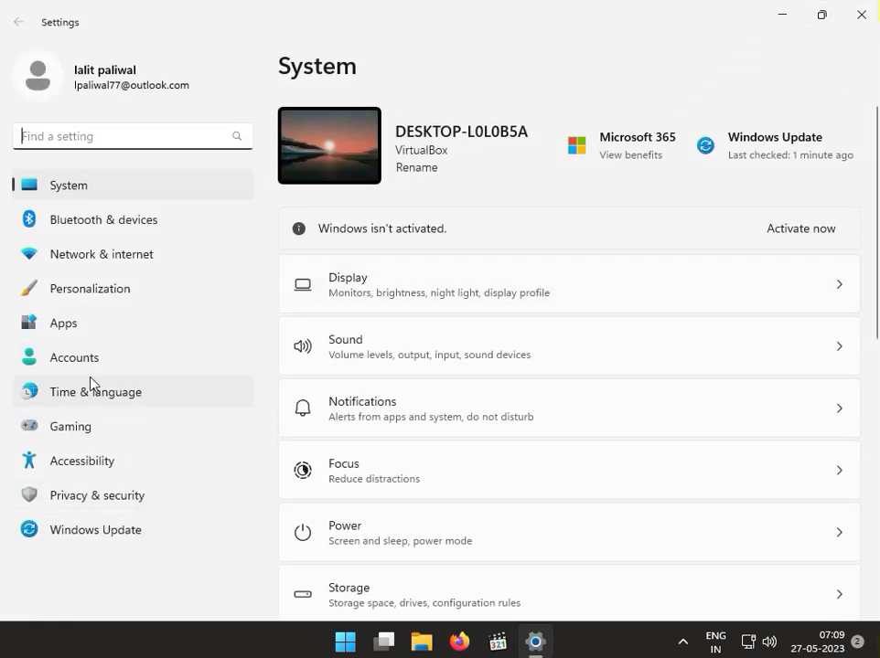
mouse_move(439, 482)
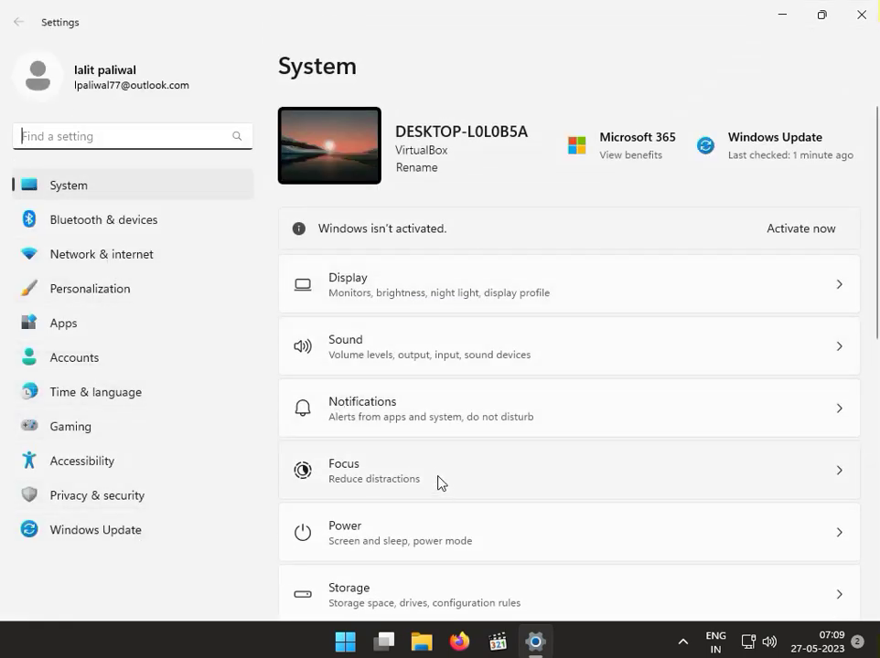
scroll("down", 3)
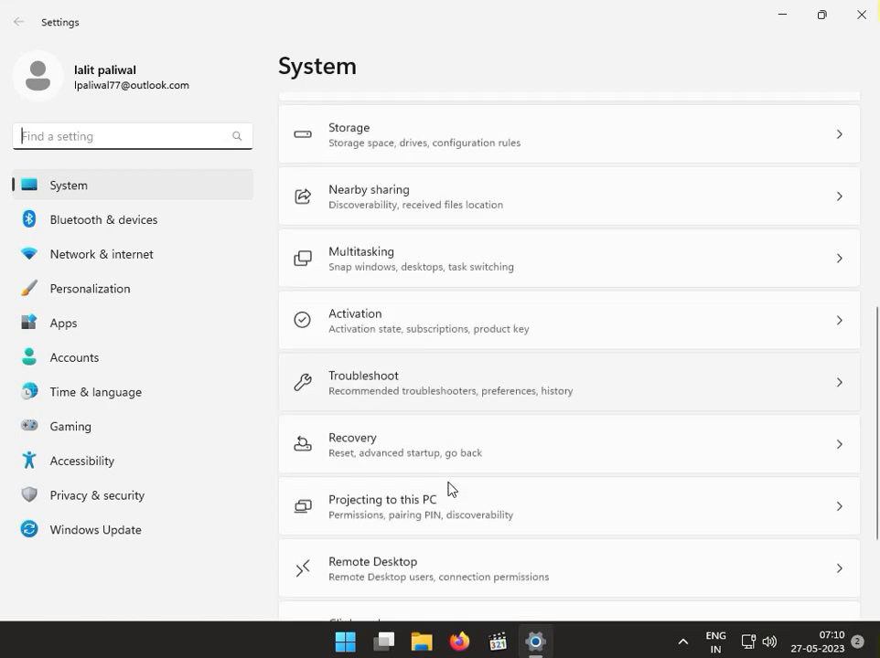
scroll("up", 3)
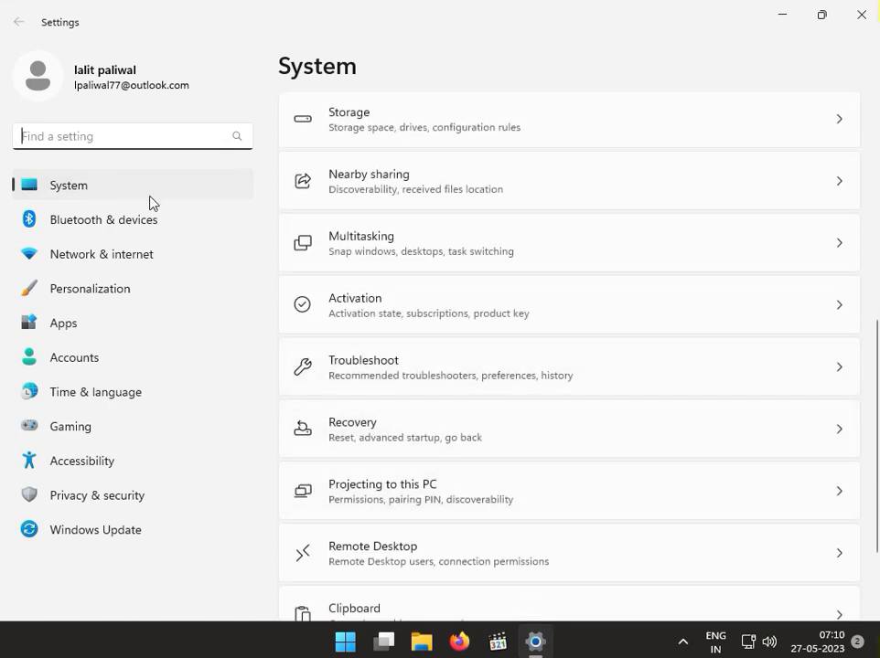
mouse_move(393, 378)
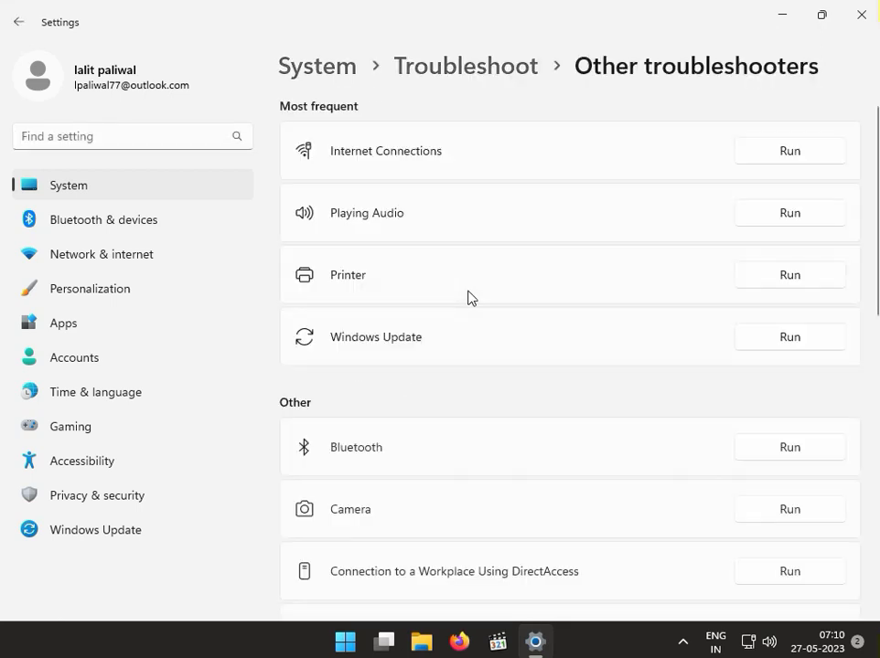
mouse_move(747, 348)
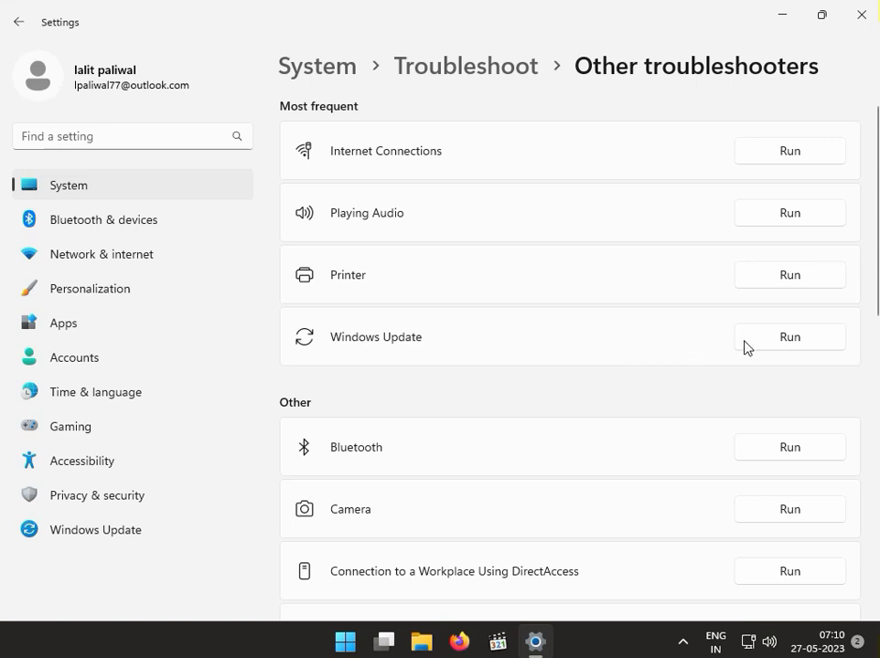
mouse_move(813, 343)
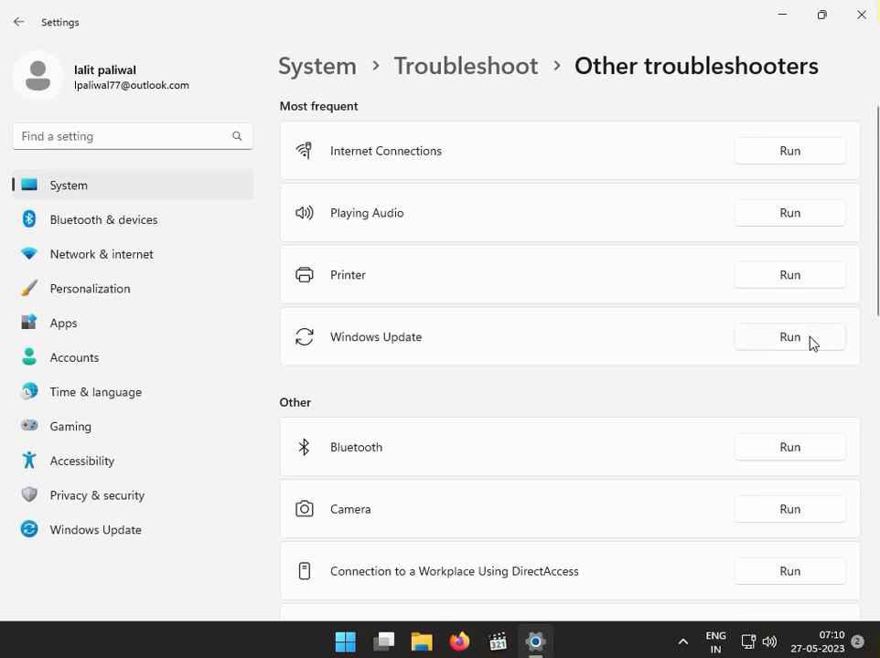
left_click(789, 336)
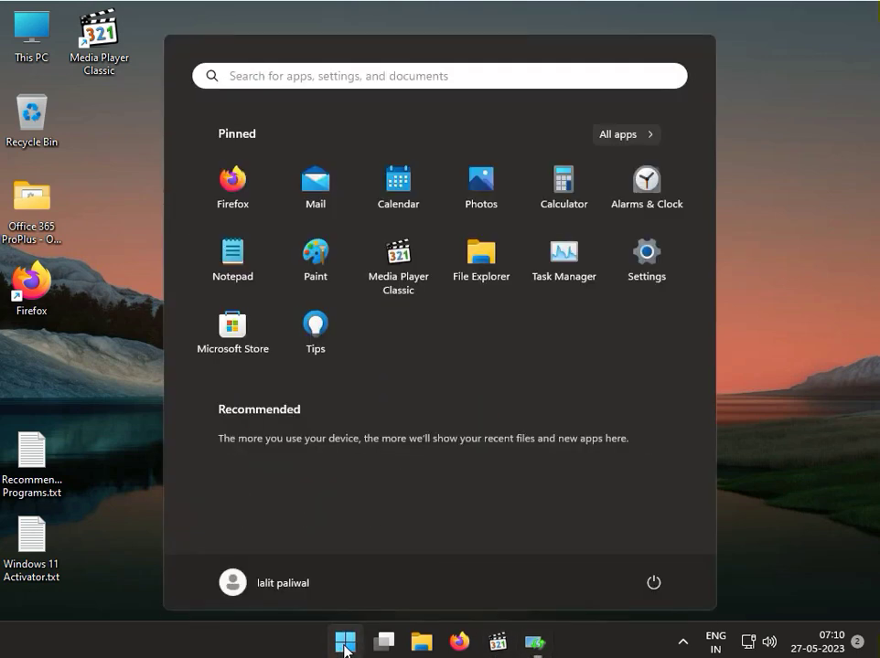
Step: Search Start for cmd and launch Command Prompt as administrator
type("cmd")
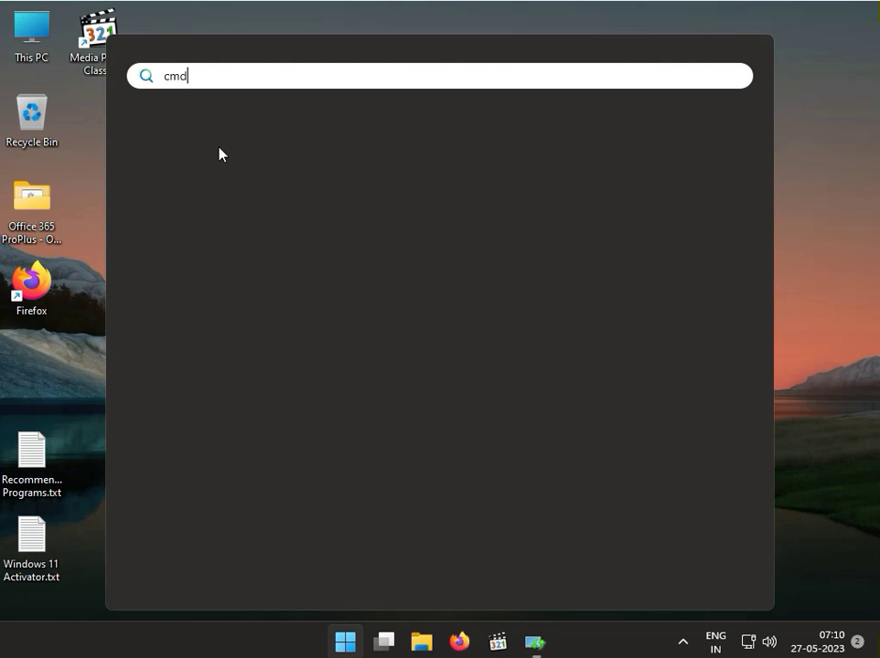
type("cmd")
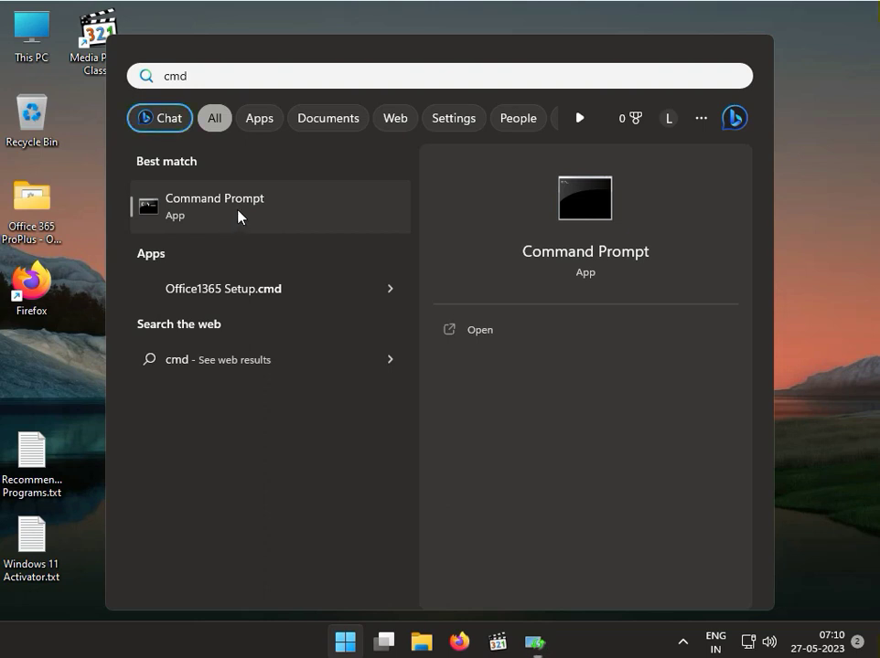
left_click(214, 206)
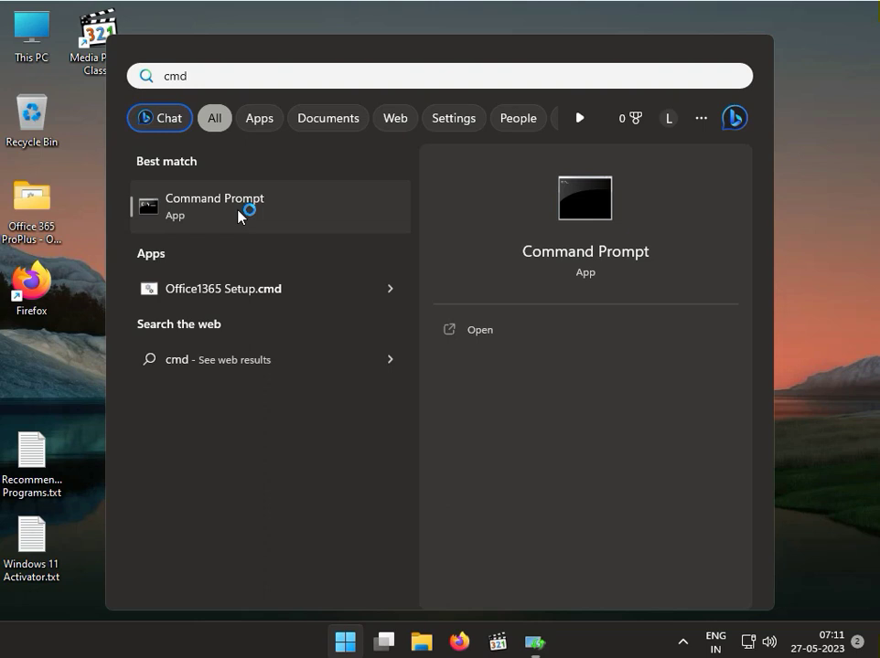
mouse_move(240, 216)
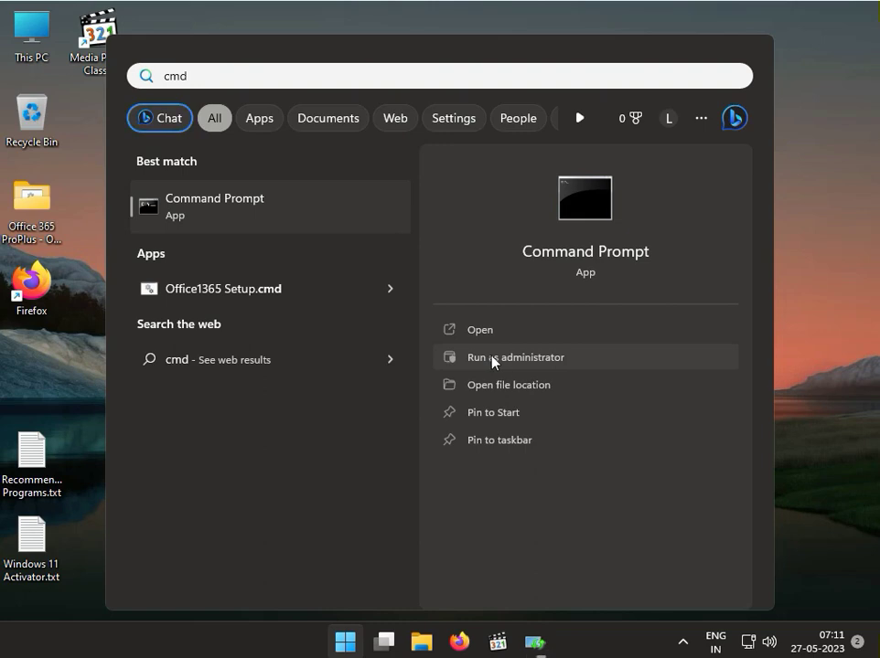
left_click(515, 357)
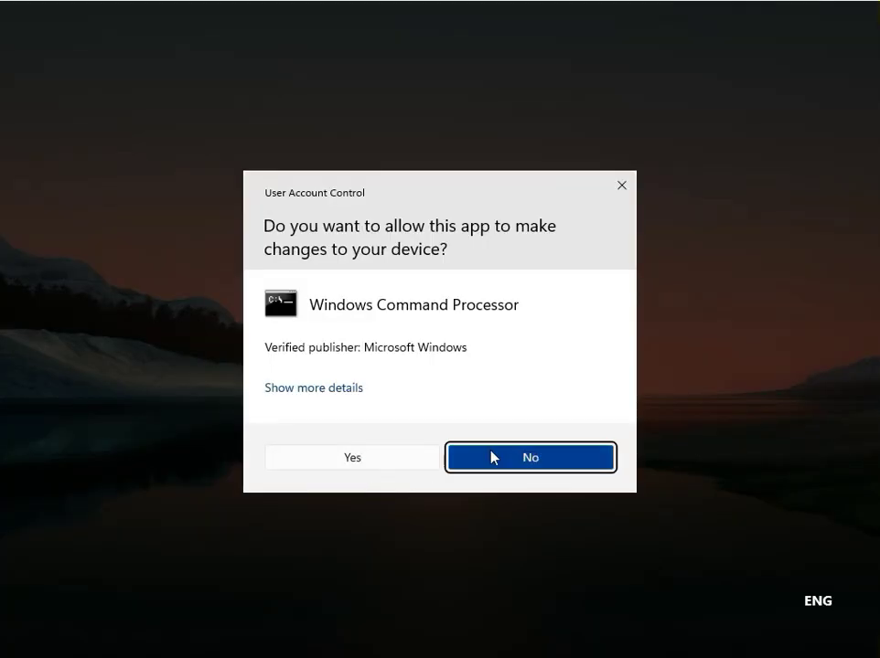
Step: Approve the admin prompt and run chkdsk c: /f /r, answering Y to schedule it
left_click(352, 457)
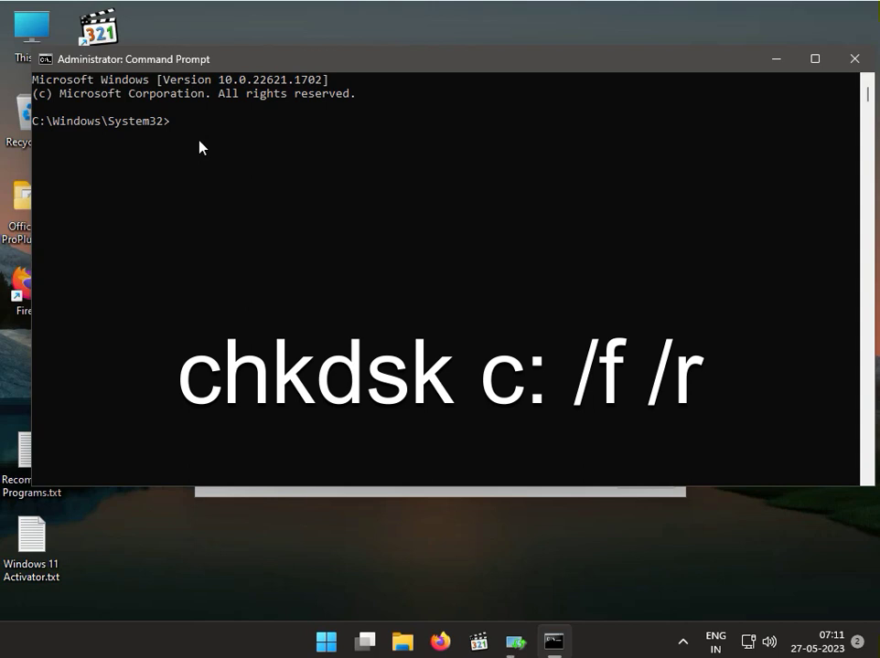
type("chkds")
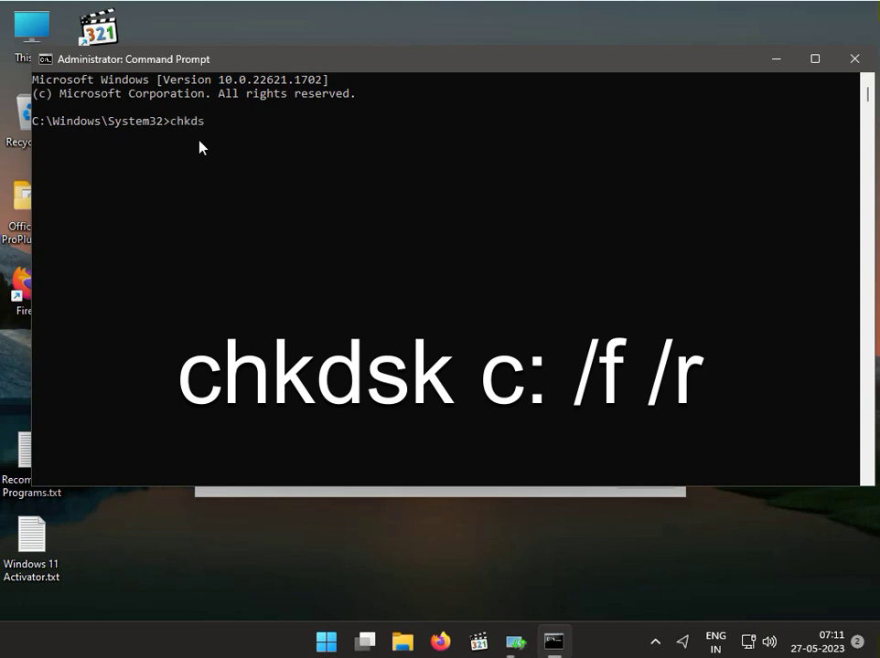
type("k c")
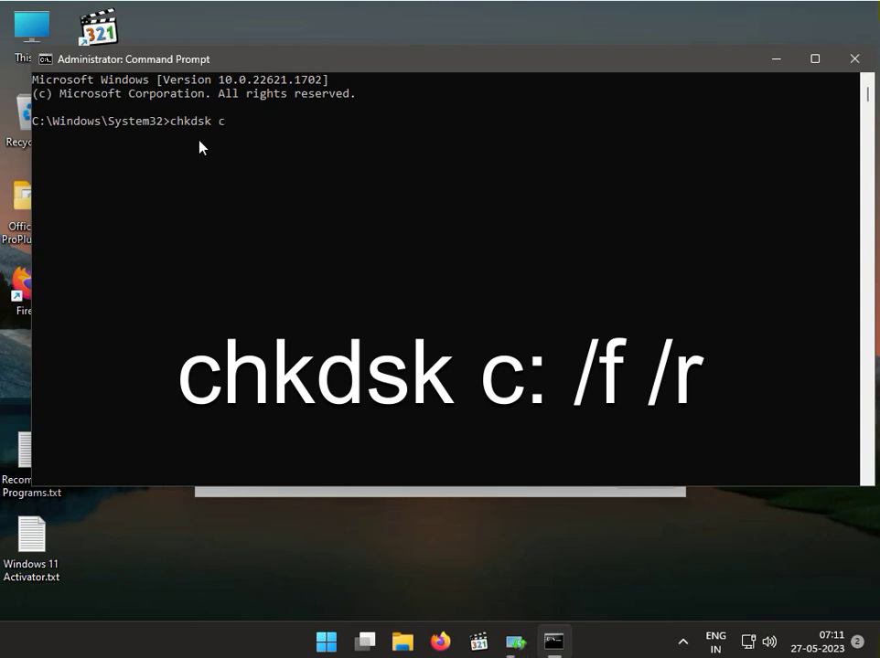
type(":")
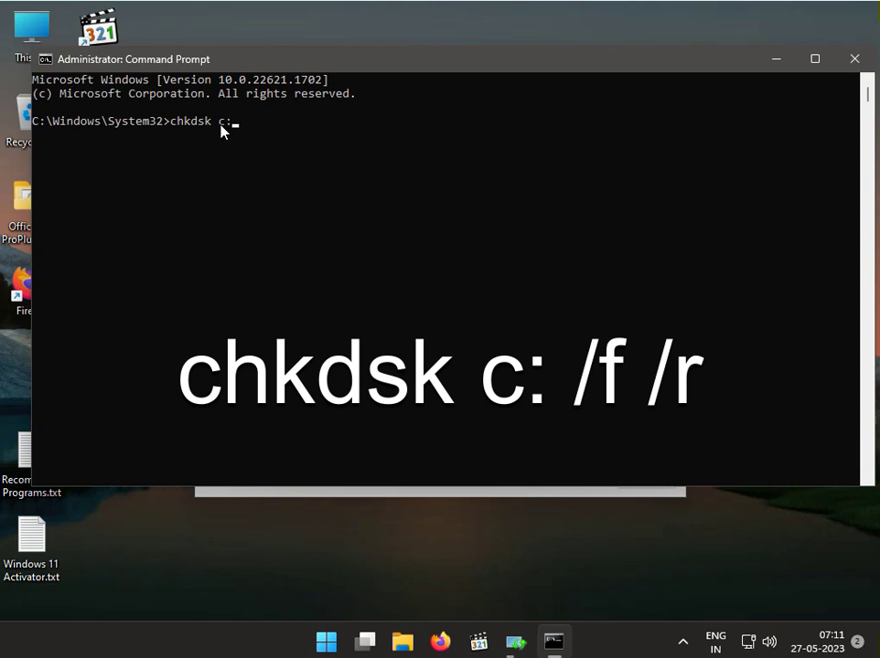
type("/")
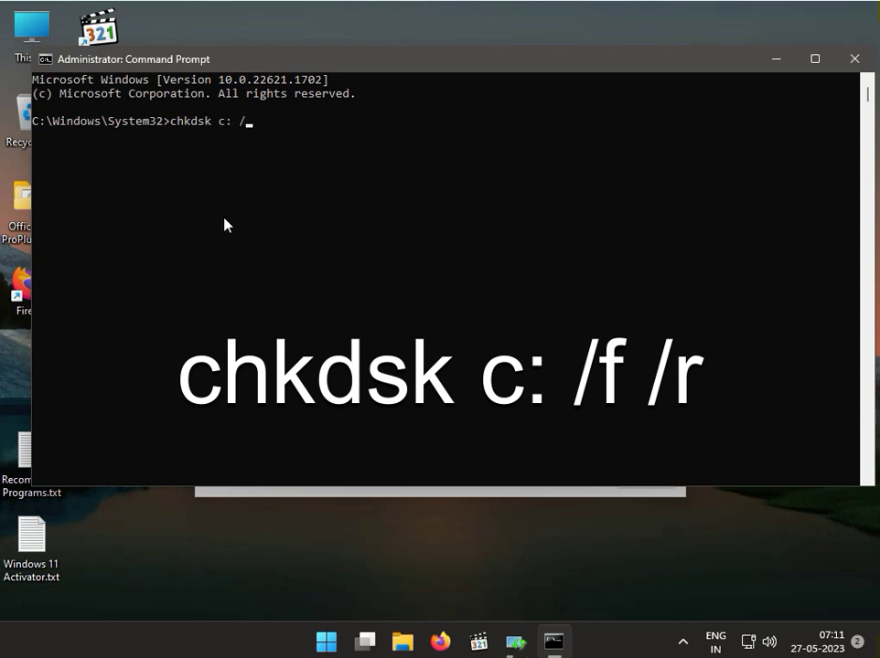
type("f")
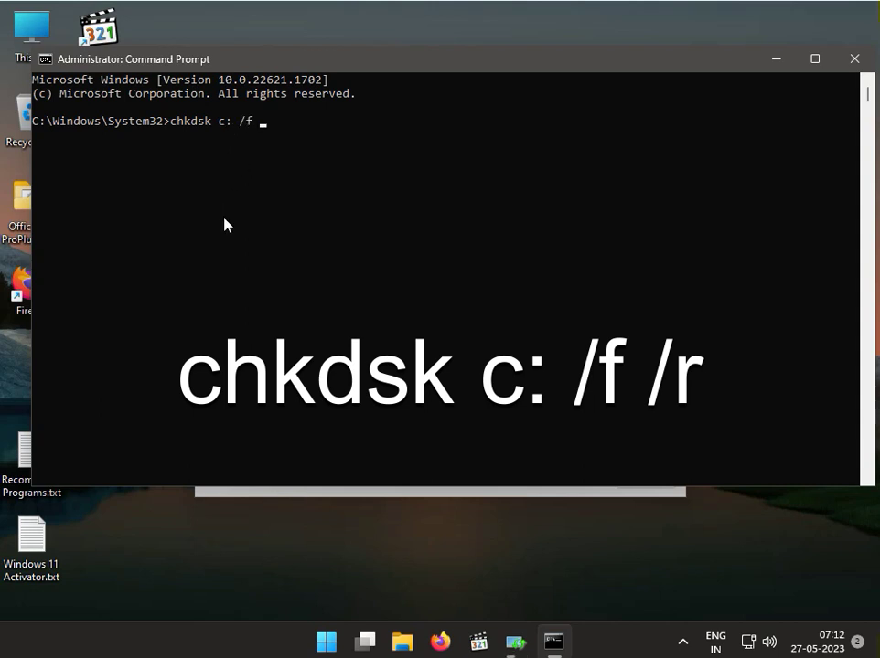
type("/r")
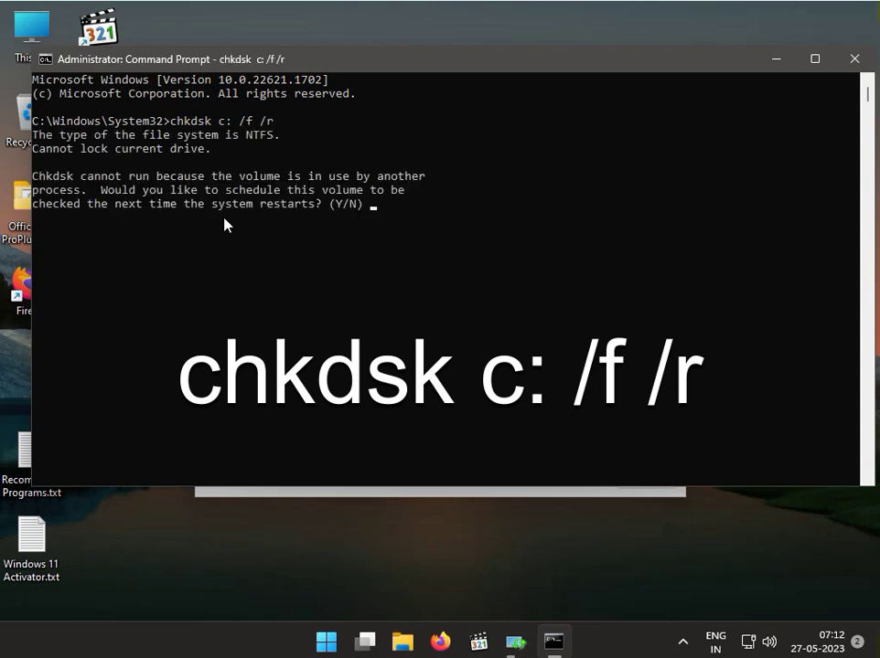
mouse_move(269, 221)
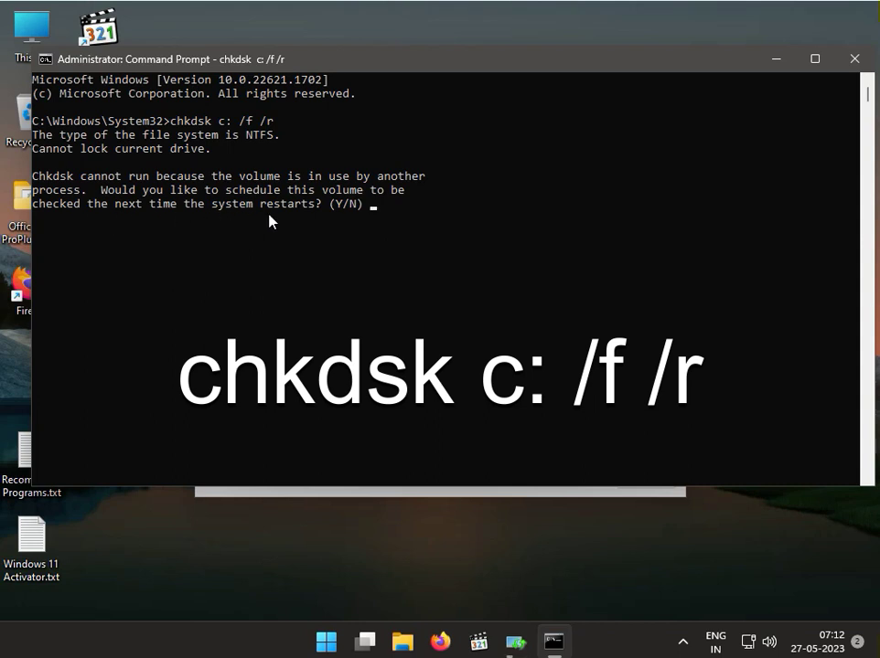
mouse_move(313, 219)
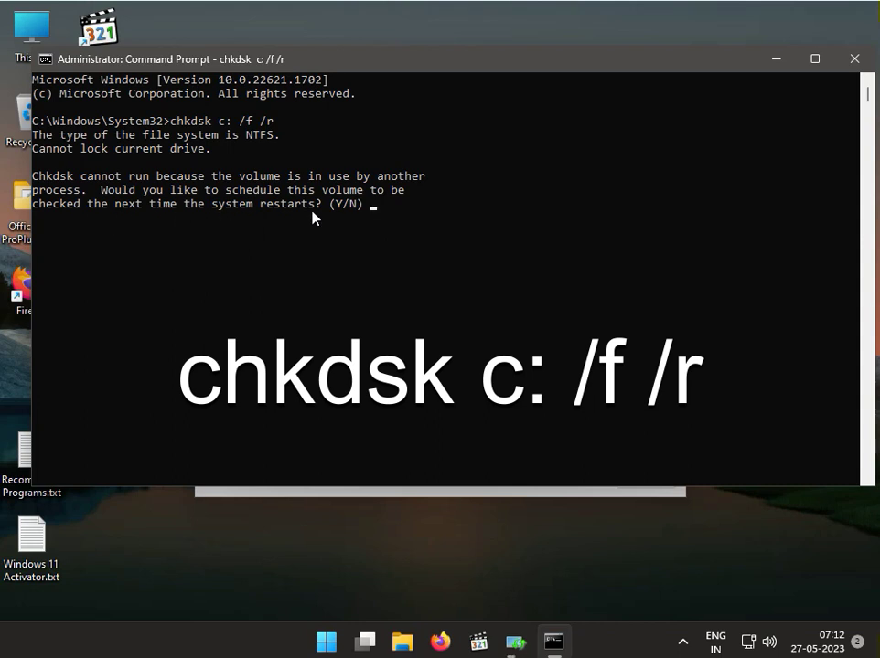
type("y")
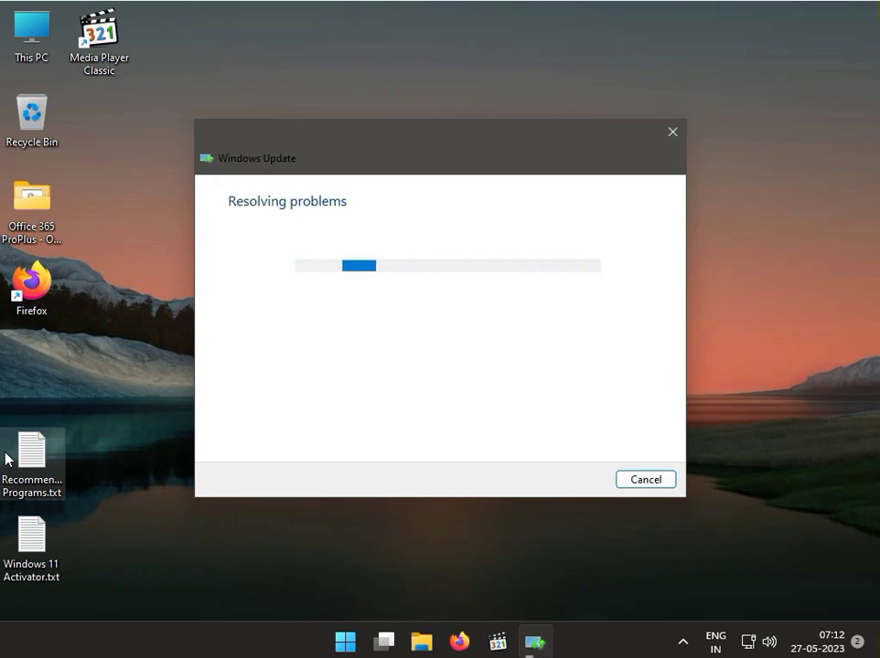
mouse_move(327, 570)
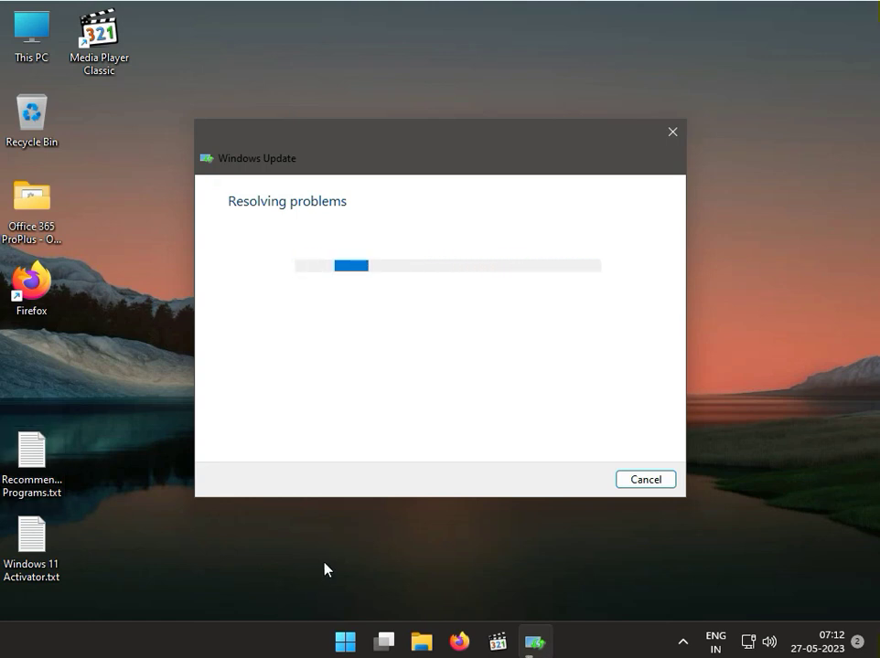
mouse_move(560, 387)
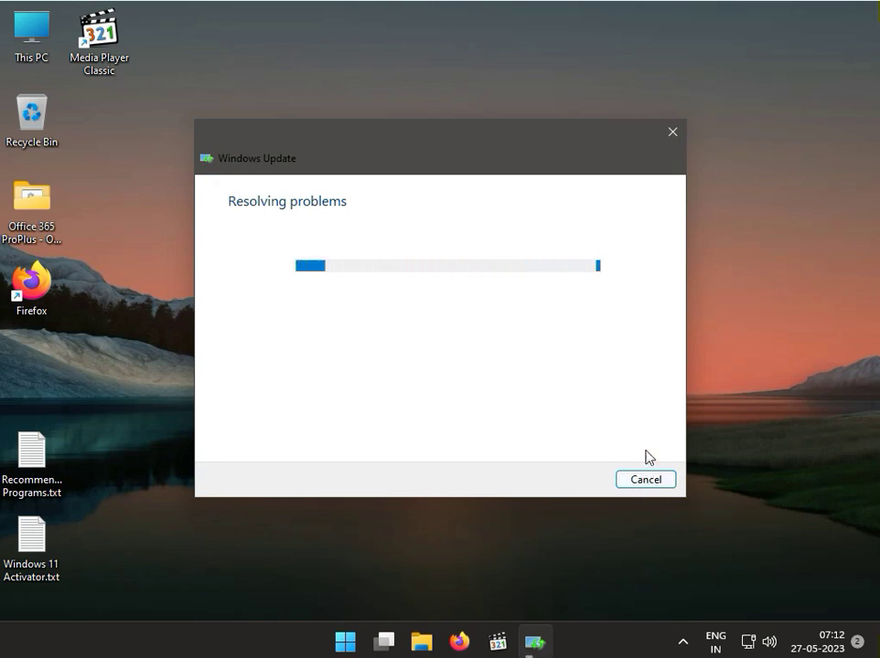
mouse_move(672, 132)
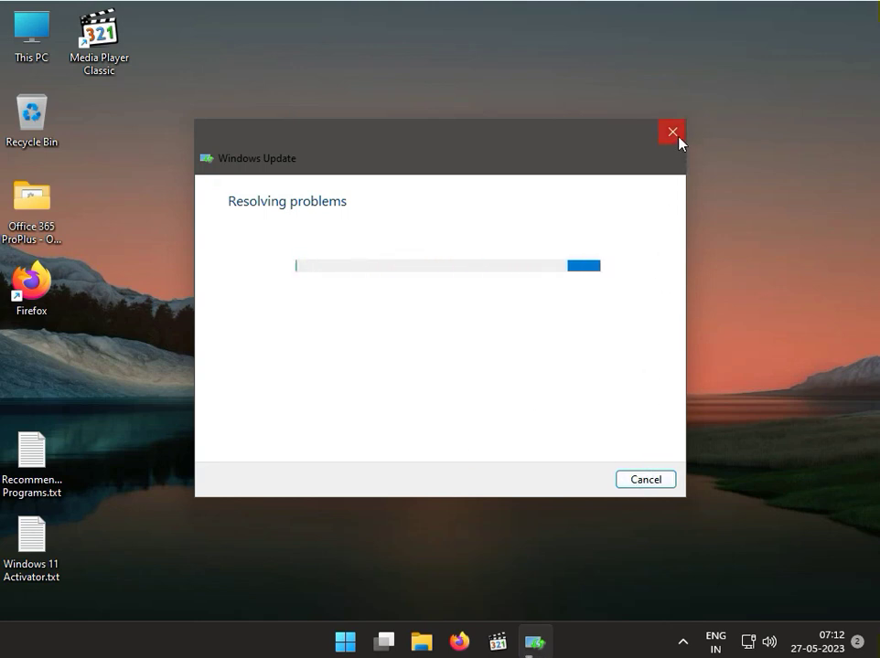
mouse_move(672, 132)
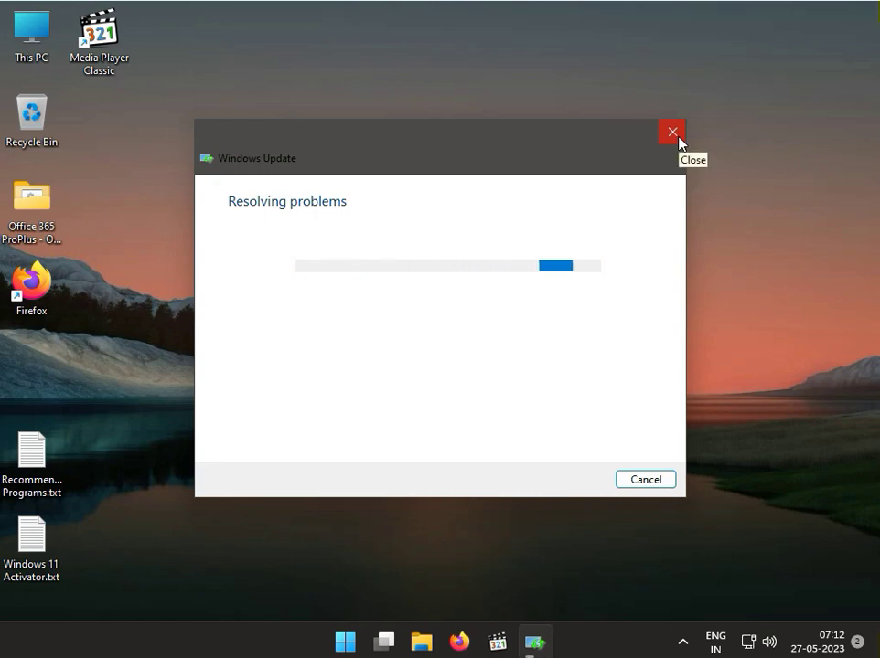
Step: Close the Windows Update troubleshooter window while it is still resolving problems
left_click(672, 131)
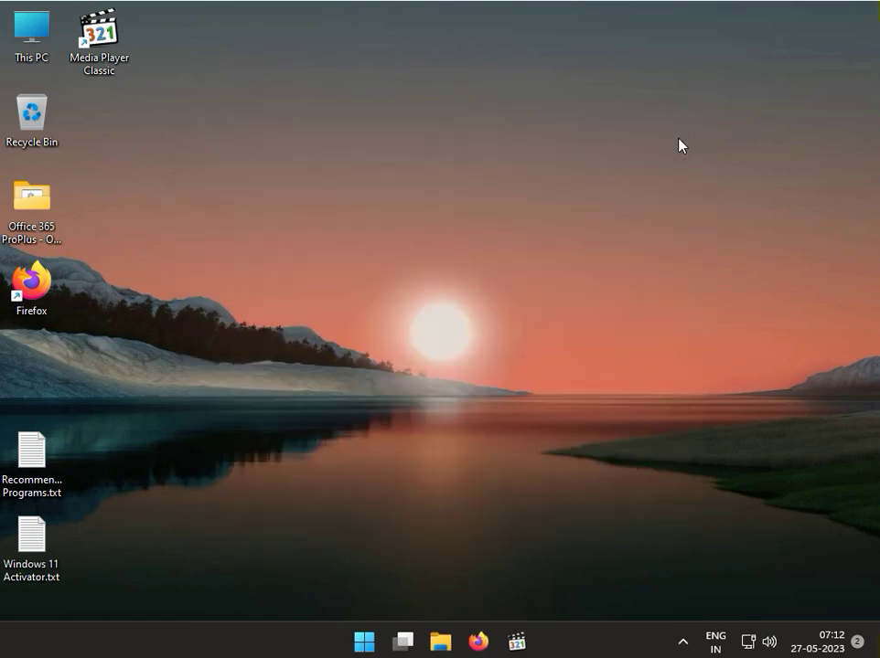
mouse_move(682, 641)
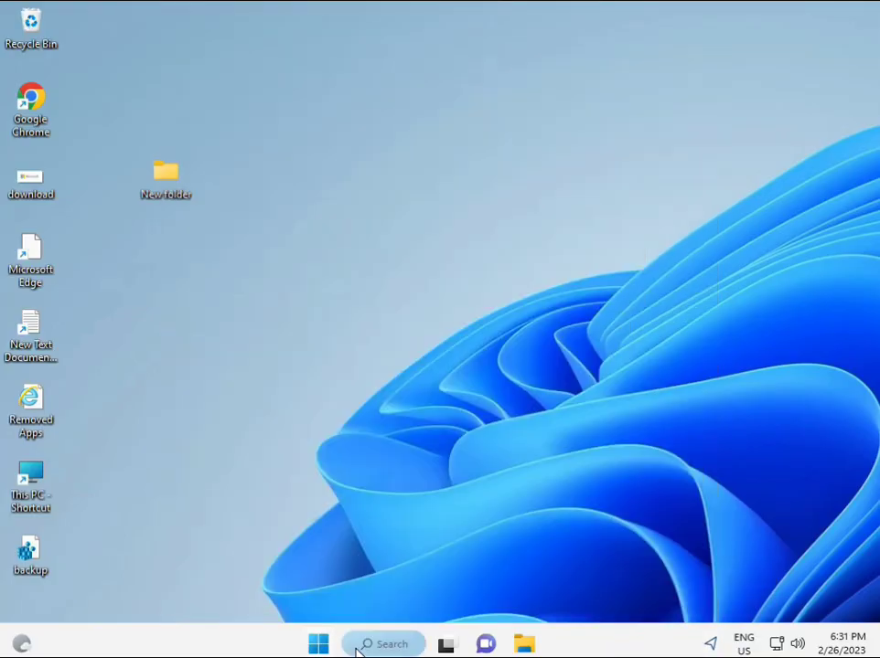
Step: Search Windows for cmd so Command Prompt appears as the best match
type("cmd")
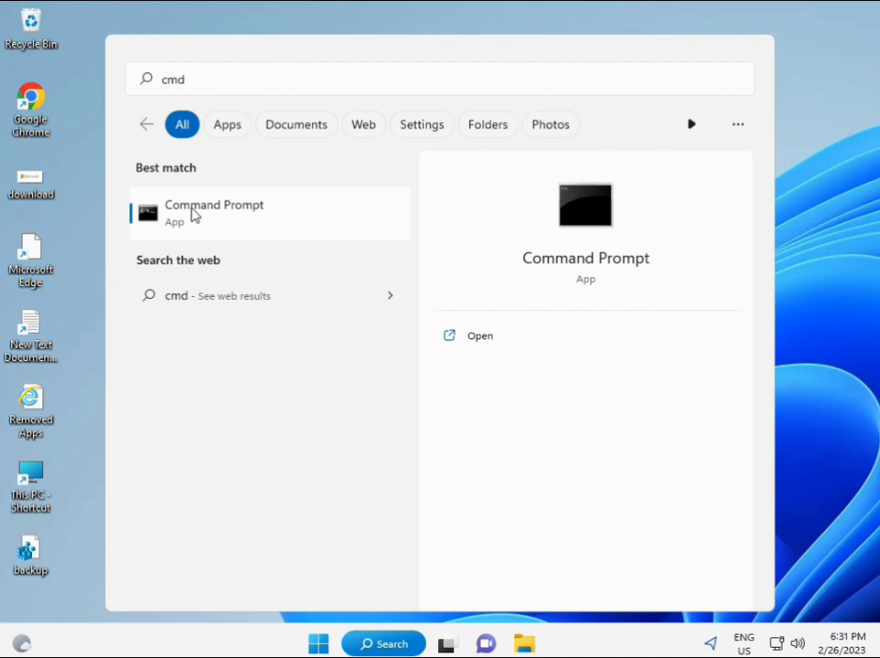
mouse_move(226, 220)
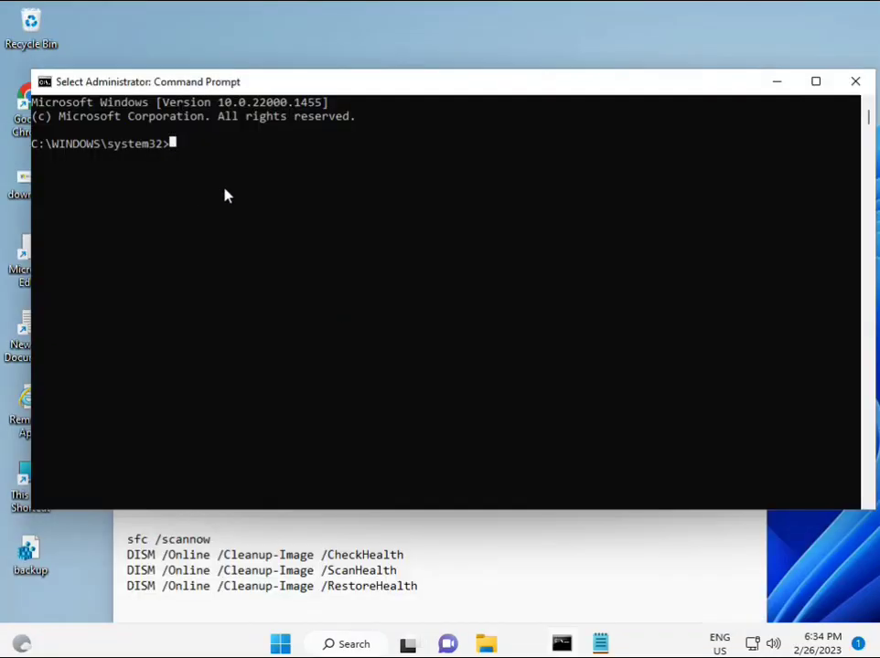
Step: Run sfc /scannow until it reports no integrity violations
type("sca")
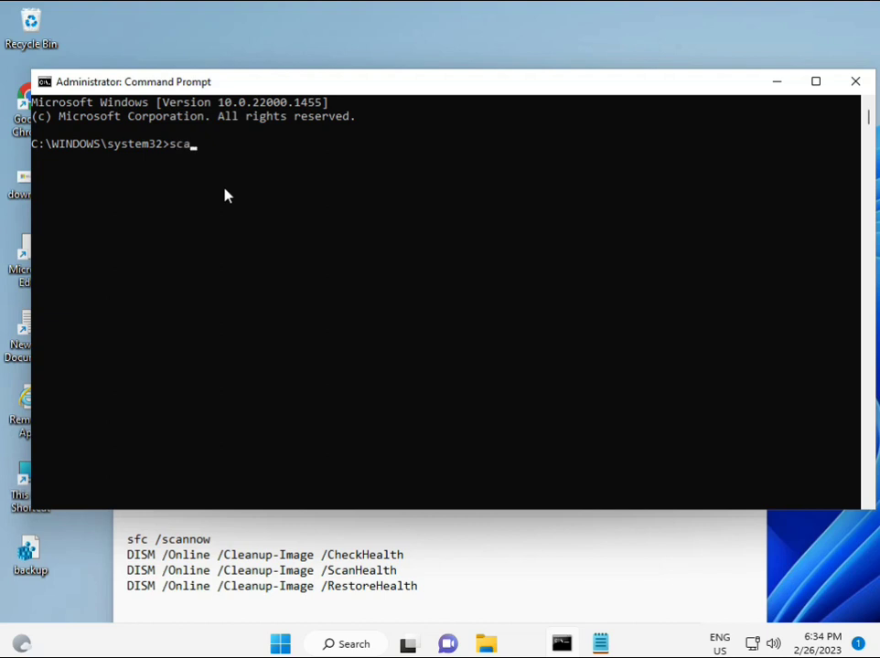
type("sfc")
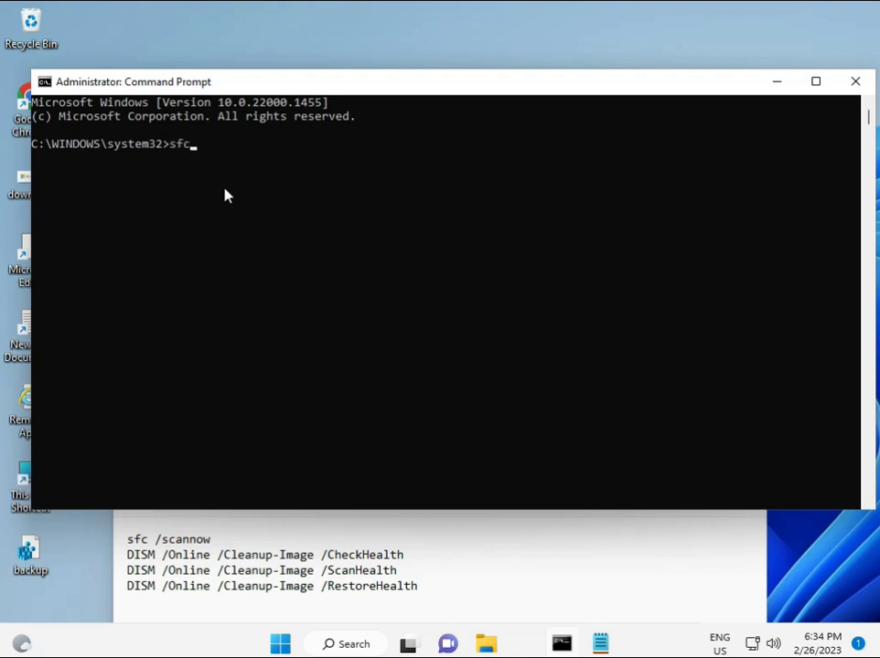
type("/sca")
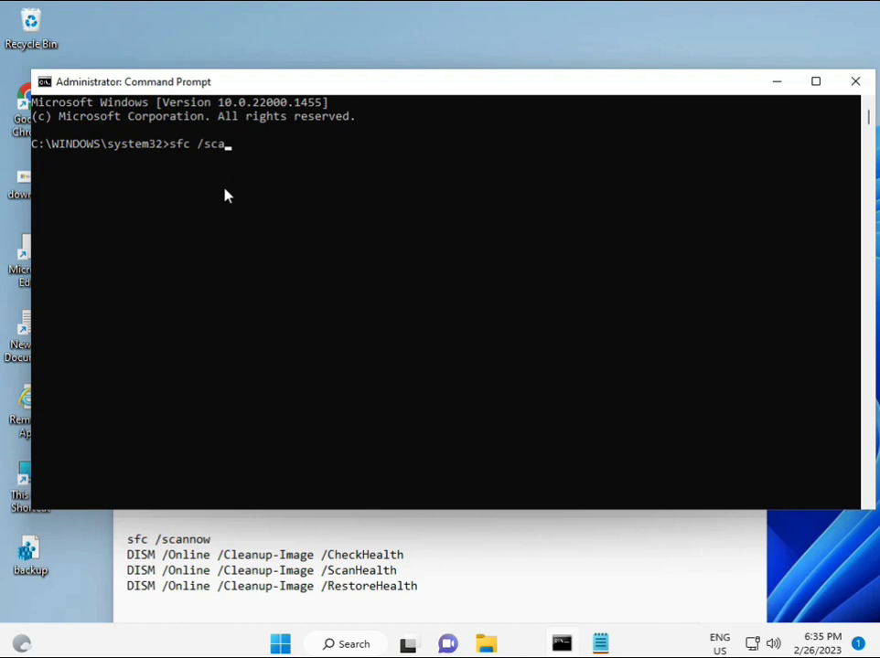
type("nnow")
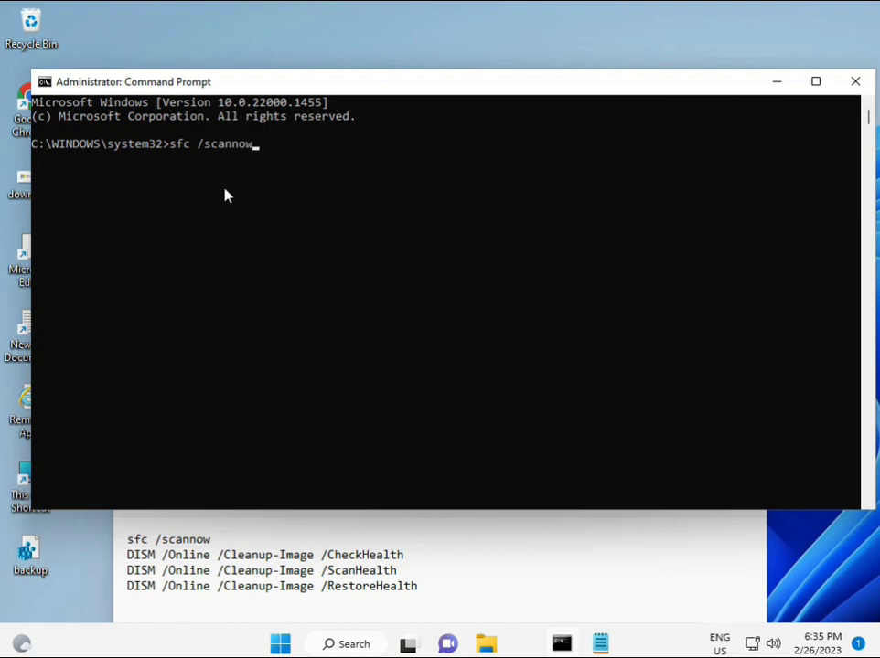
key("Return")
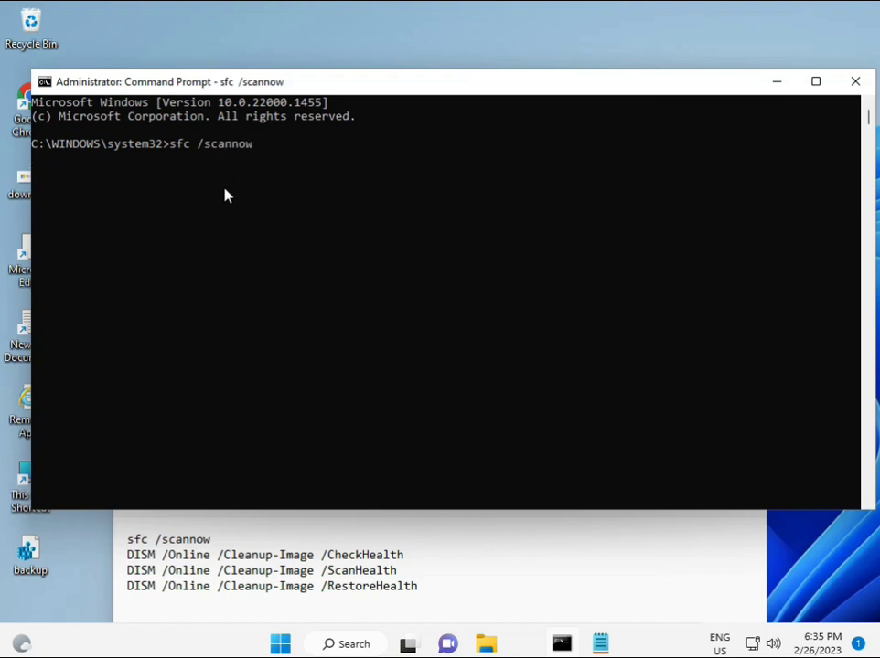
key("Return")
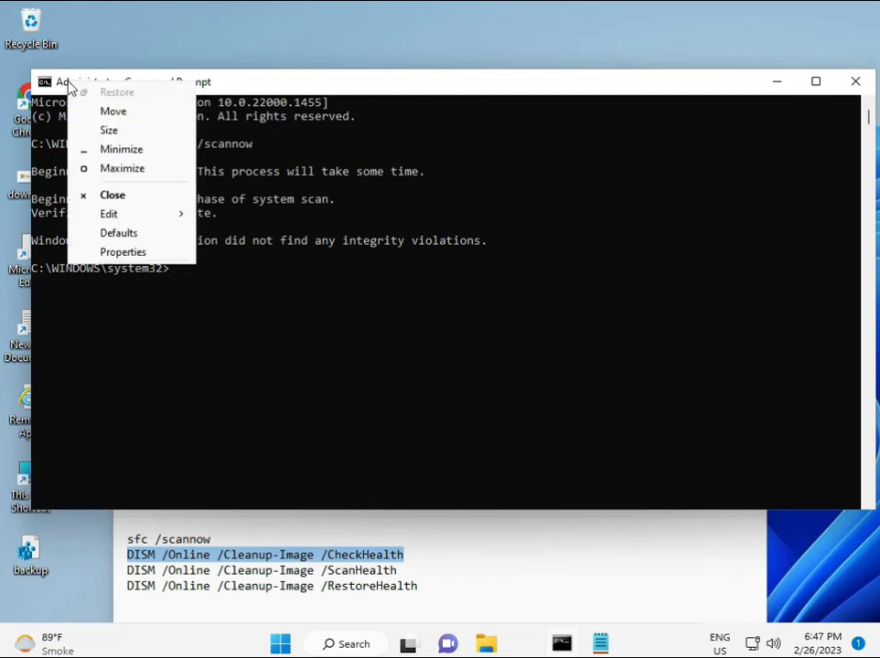
Step: Paste DISM /Online /Cleanup-Image /CheckHealth and run it
left_click(109, 213)
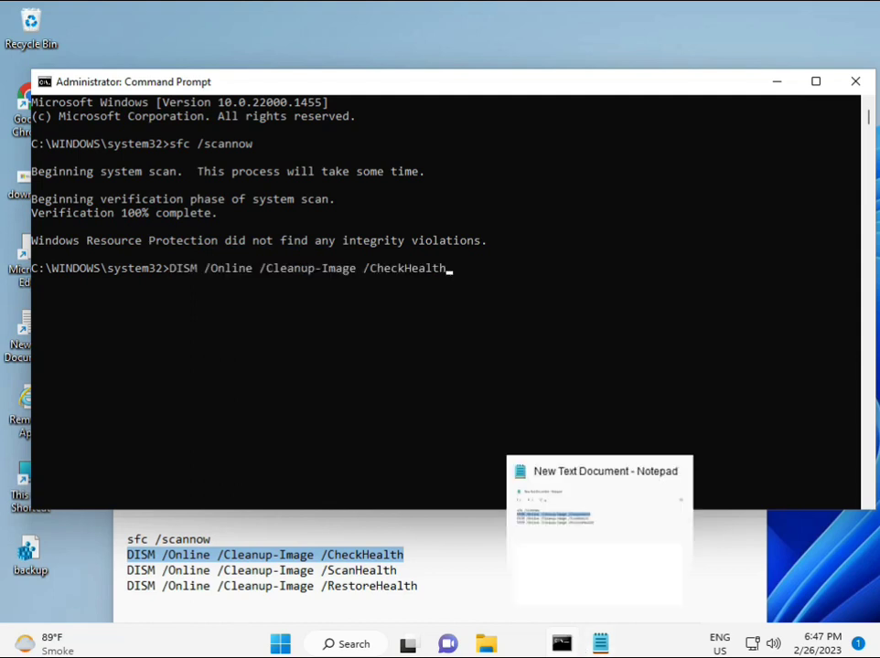
left_click(174, 274)
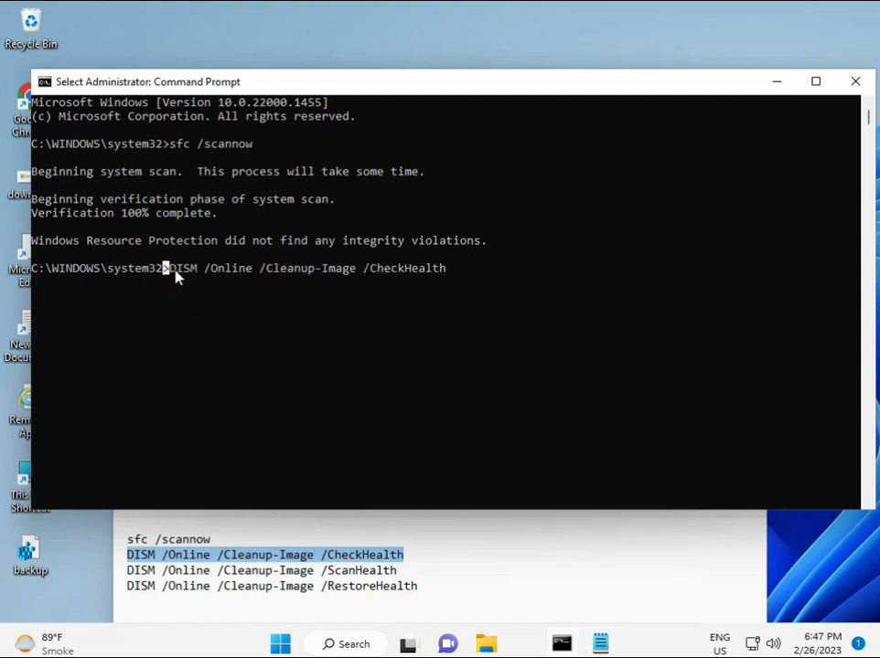
key("Return")
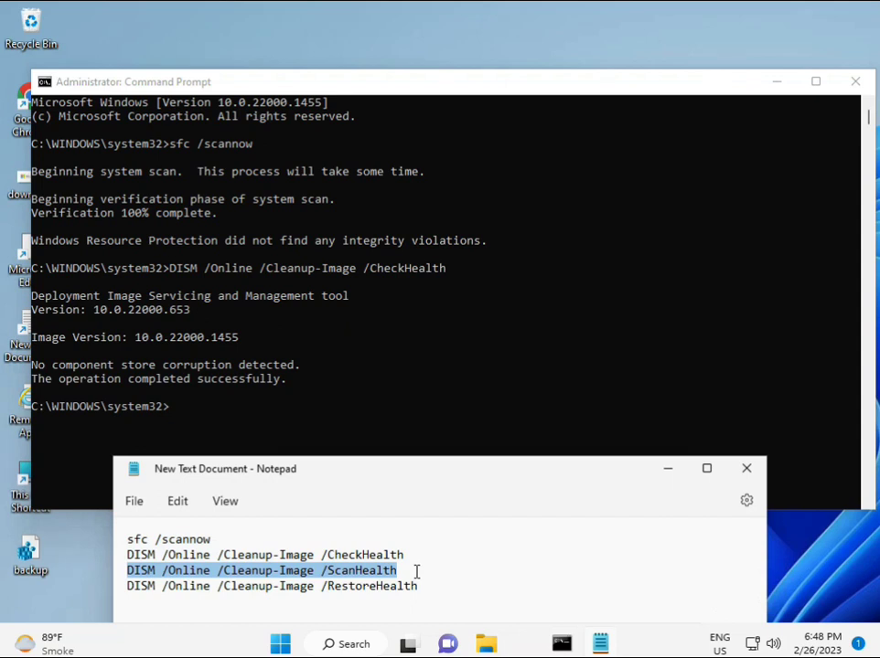
Step: Paste DISM /Online /Cleanup-Image /ScanHealth at the prompt and run it to 100%
right_click(416, 571)
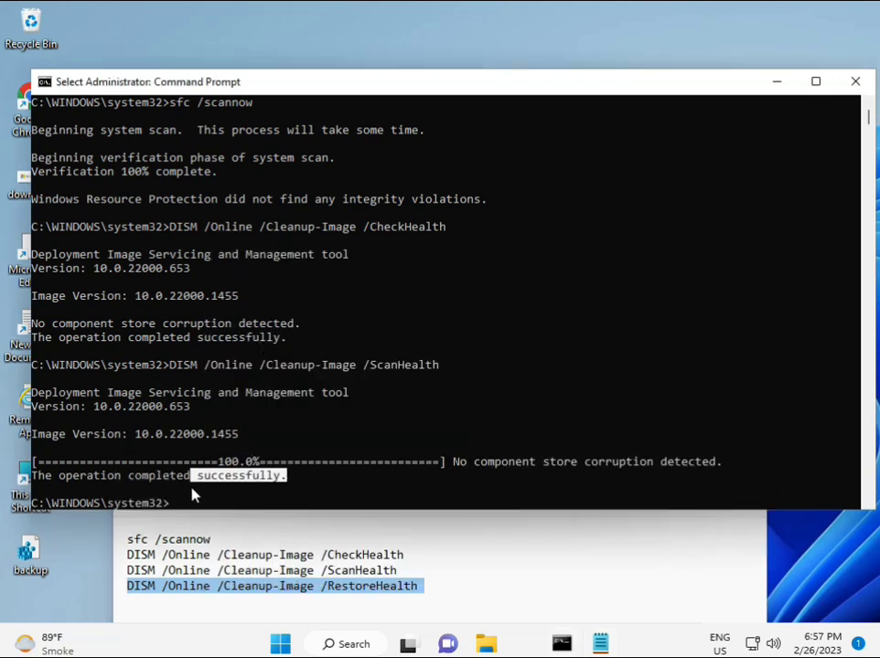
Step: Paste DISM /Online /Cleanup-Image /RestoreHealth at the prompt without running it
left_click(173, 503)
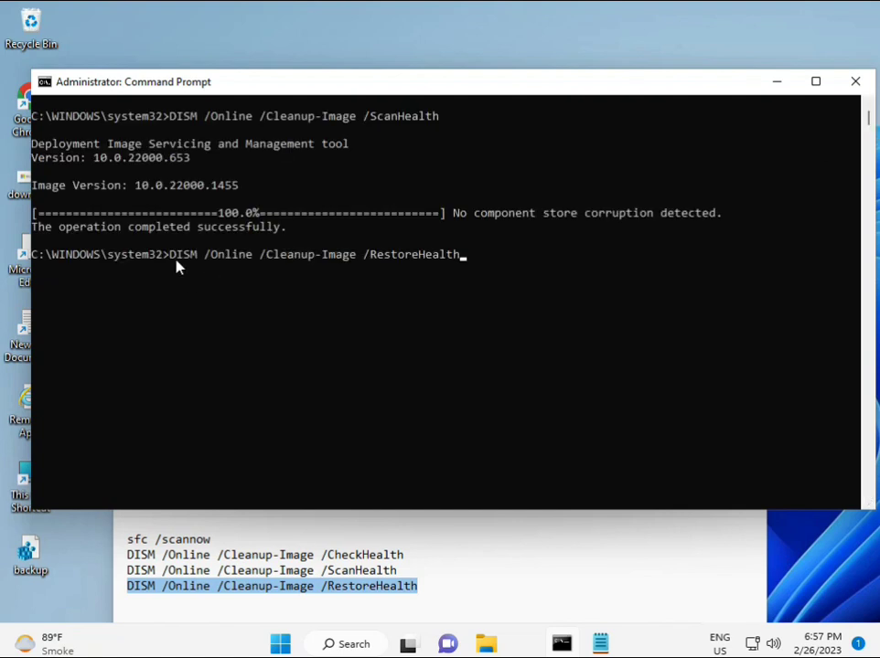
mouse_move(391, 263)
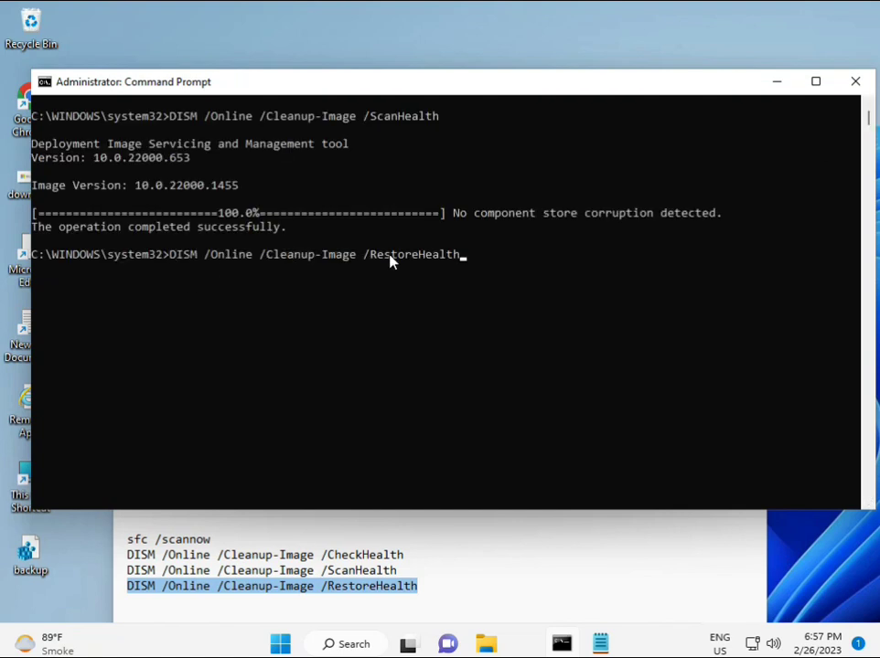